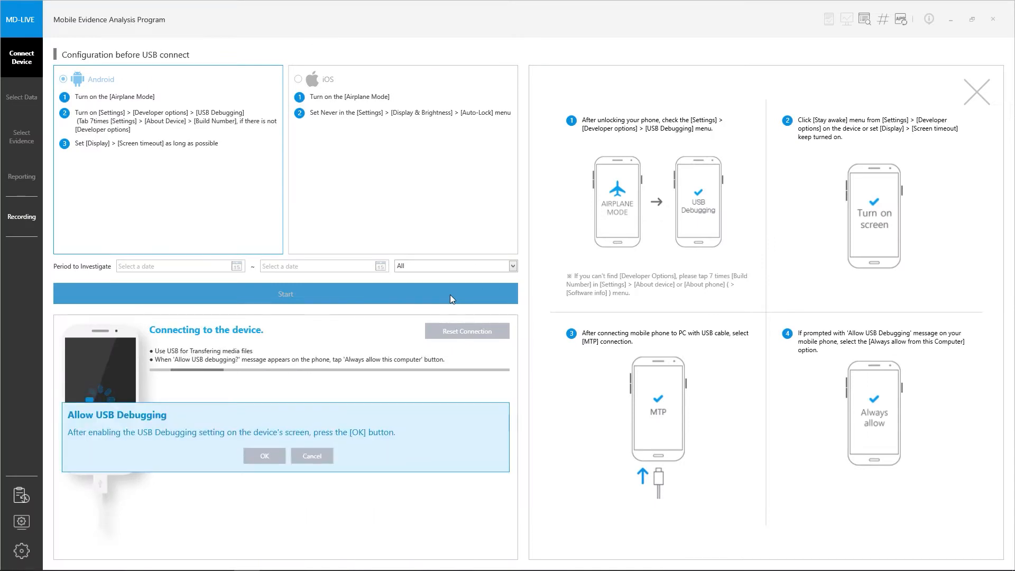
Allow USB debugging so MD-LIVE connects to the Samsung SM-A217N phone
left_click(264, 456)
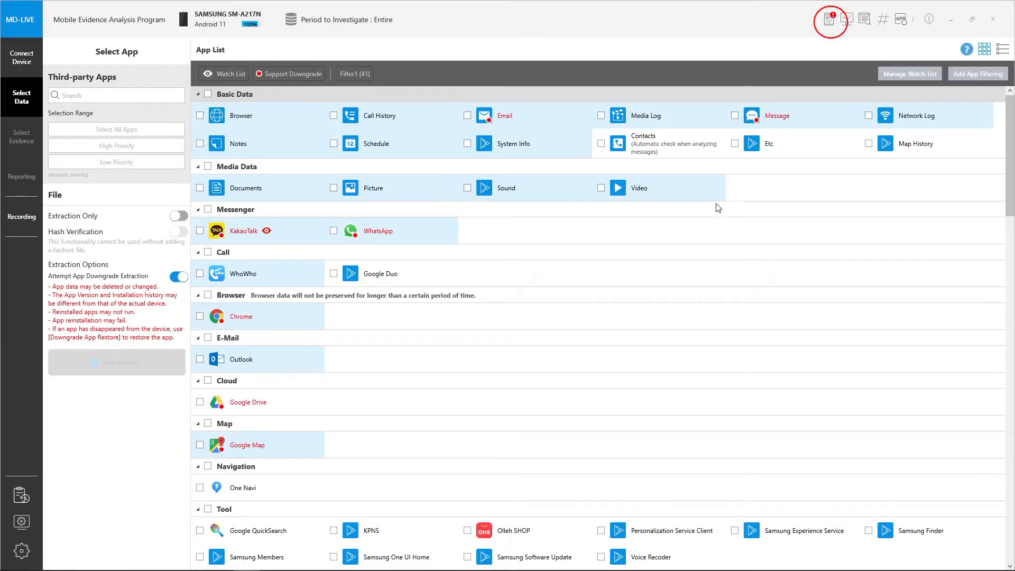
mouse_move(835, 34)
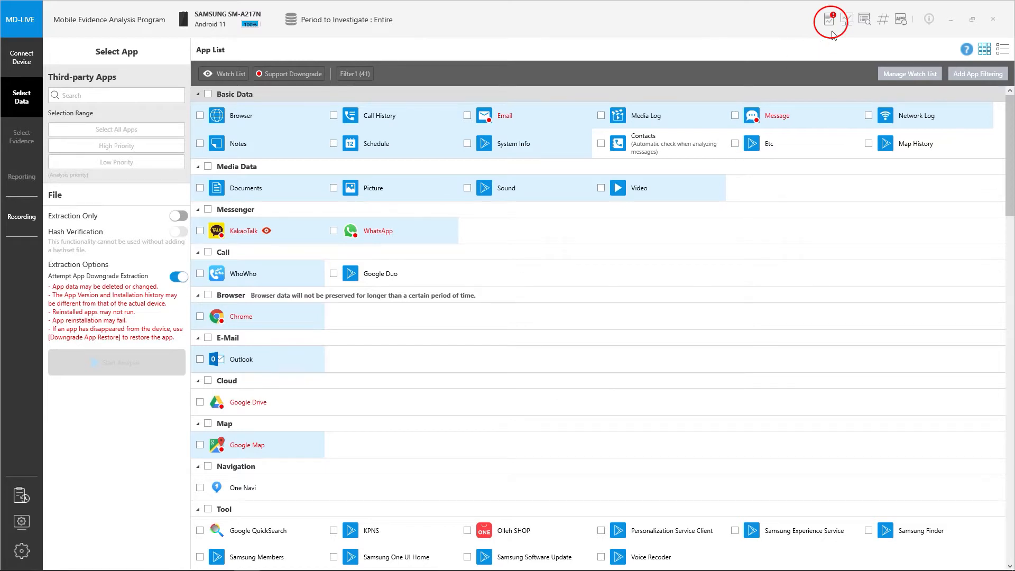
mouse_move(831, 19)
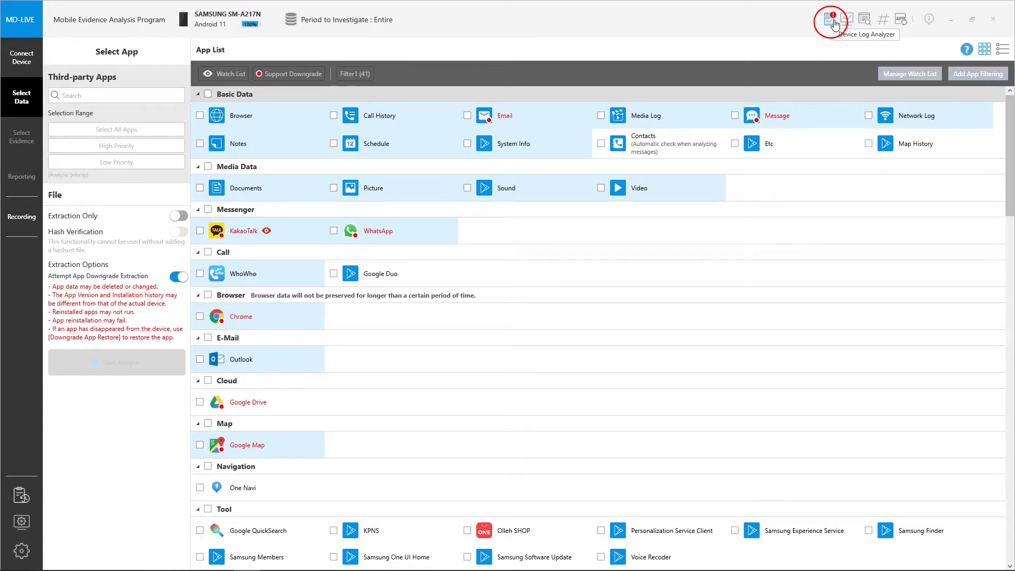
Filter the maximized Device Log Analyzer to Camera and export it as camera, replacing Camera.csv
left_click(832, 19)
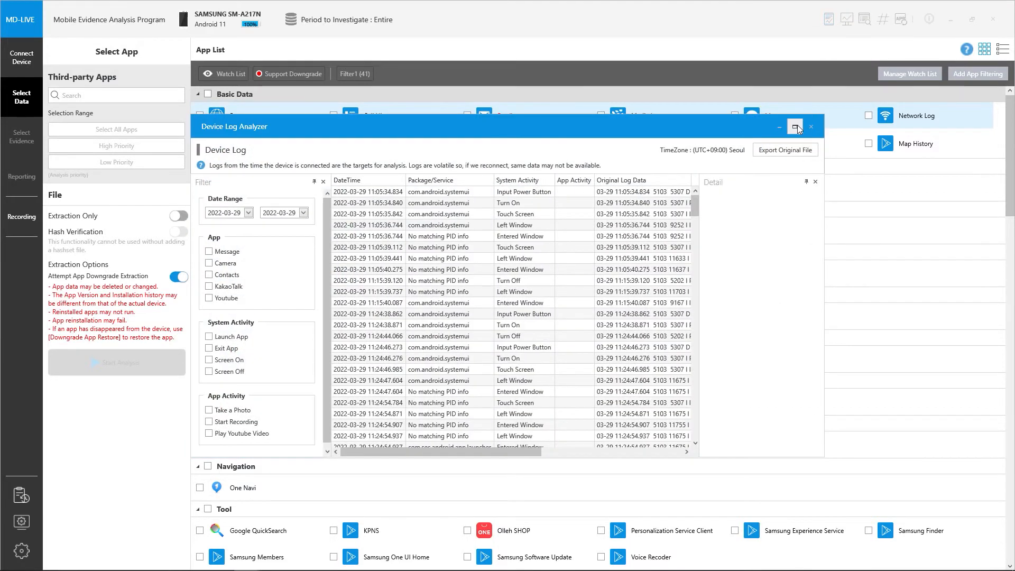
left_click(796, 127)
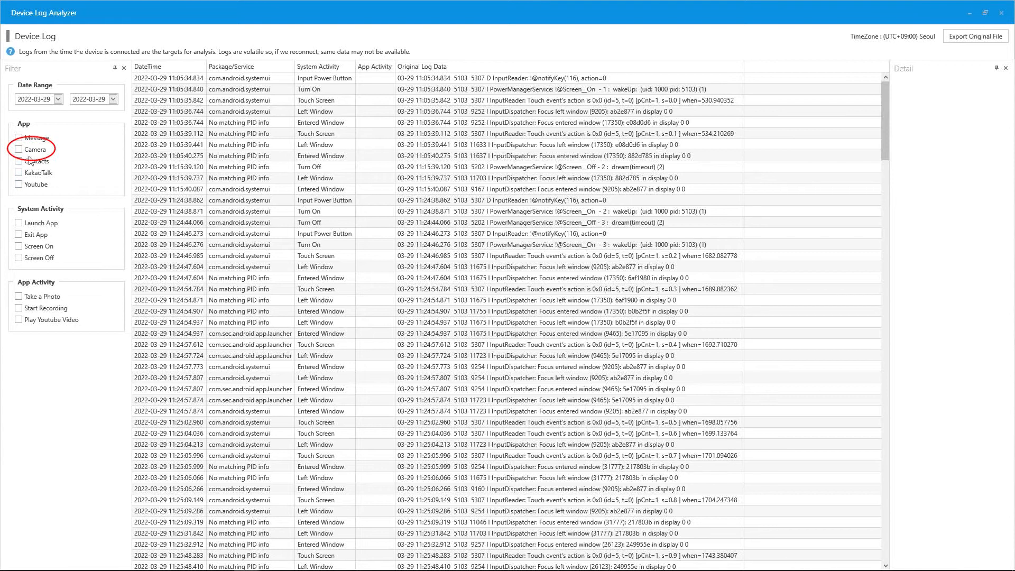
left_click(19, 150)
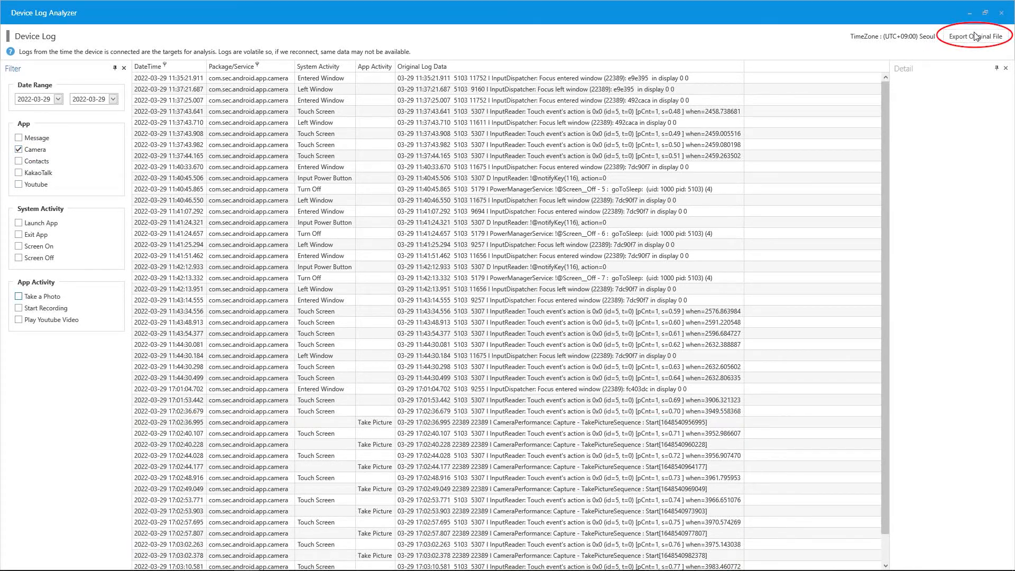
left_click(977, 36)
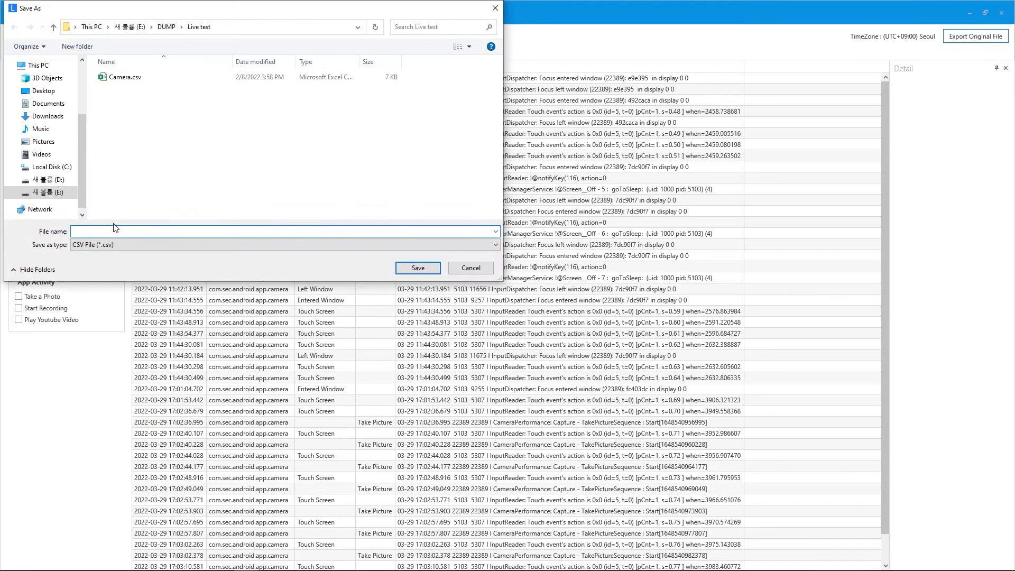
type("camera")
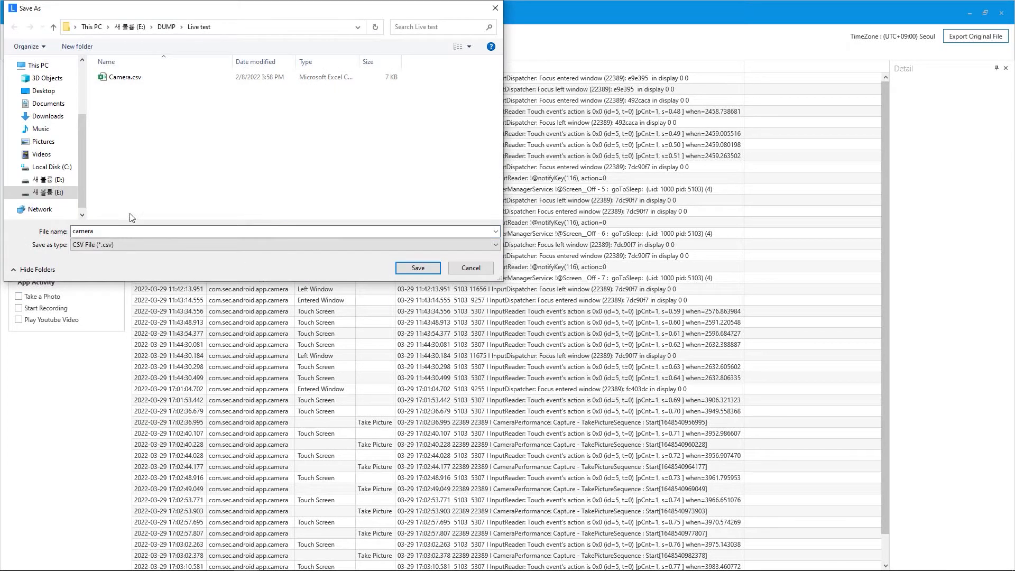
left_click(418, 268)
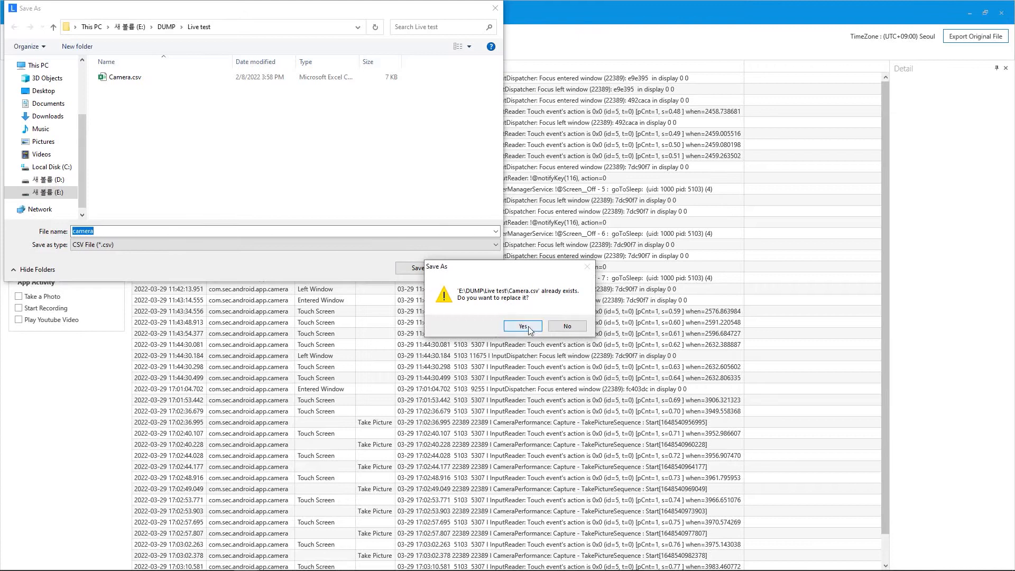
left_click(522, 326)
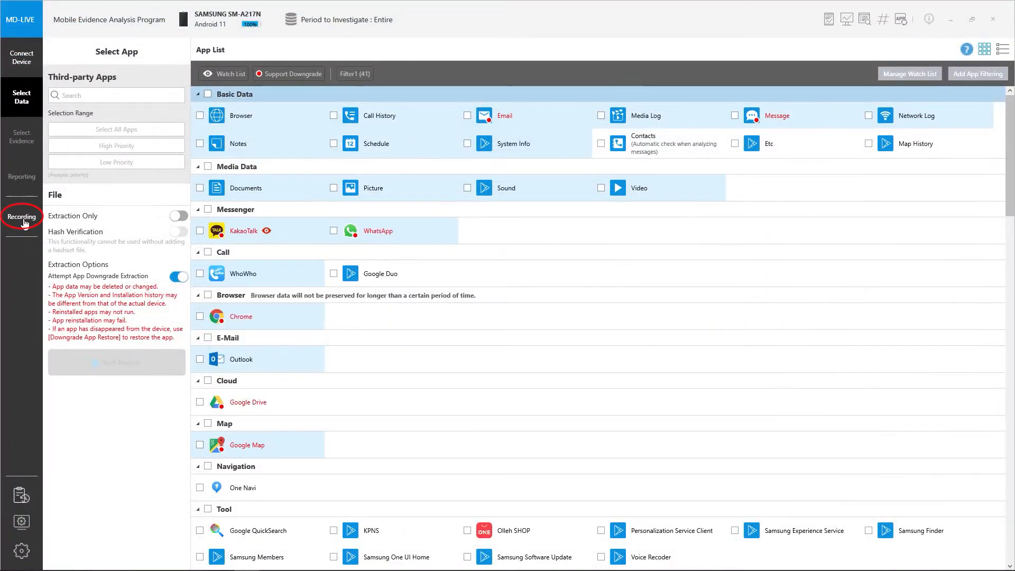
Record the mirrored phone opening a Camera gallery photo and its Details as Group 1
left_click(21, 216)
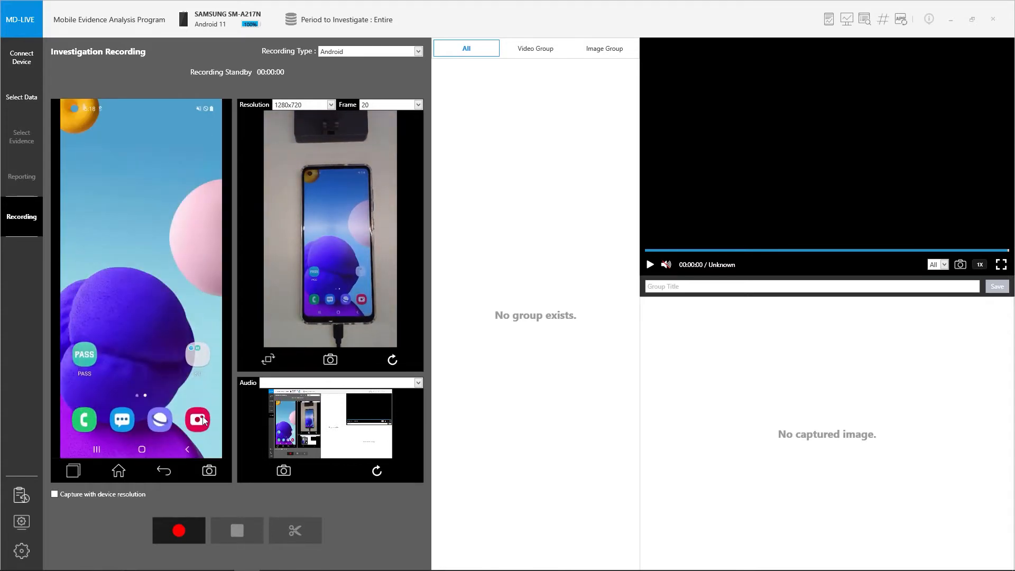
left_click(198, 419)
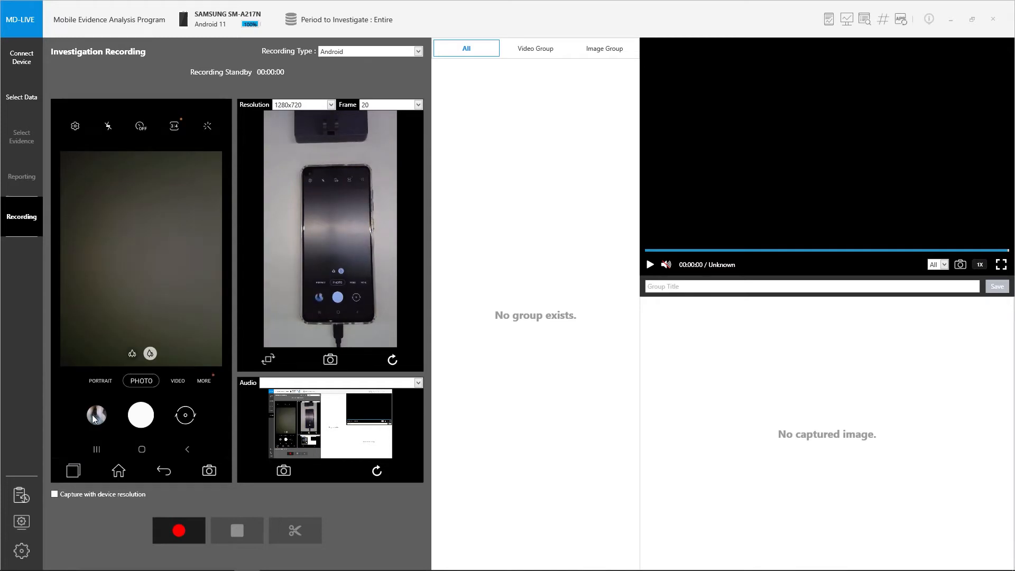
left_click(178, 531)
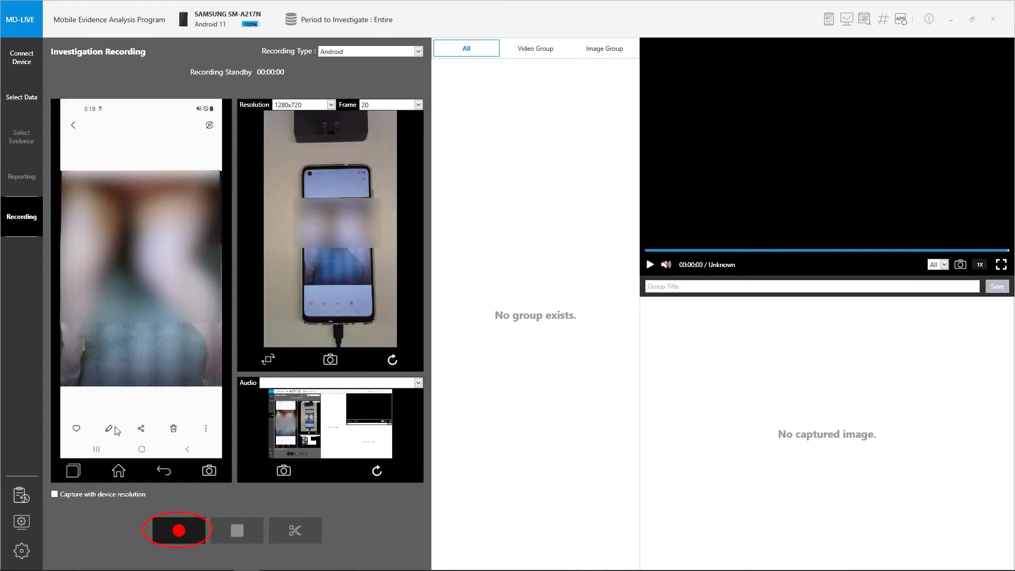
left_click(178, 531)
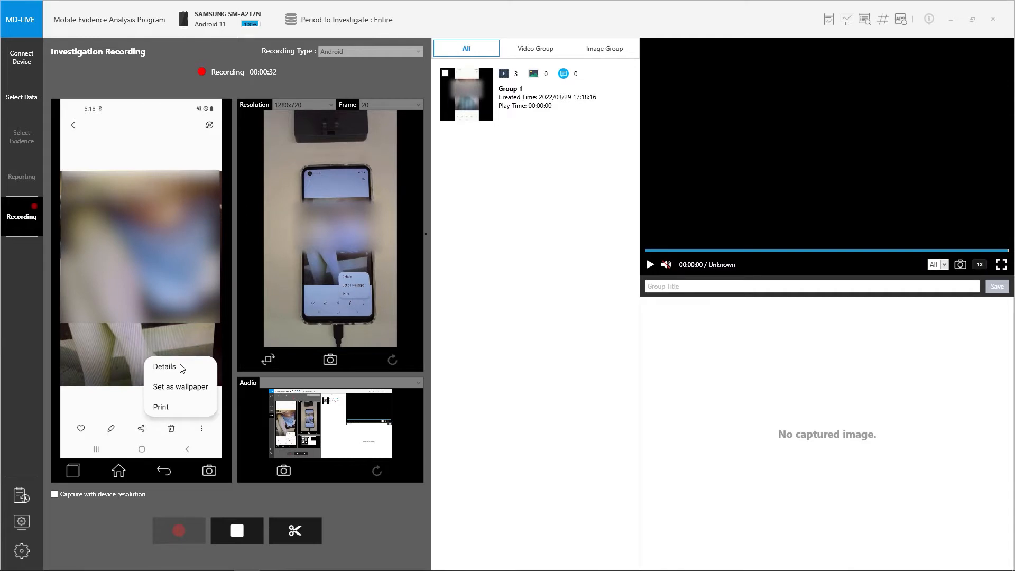
left_click(164, 367)
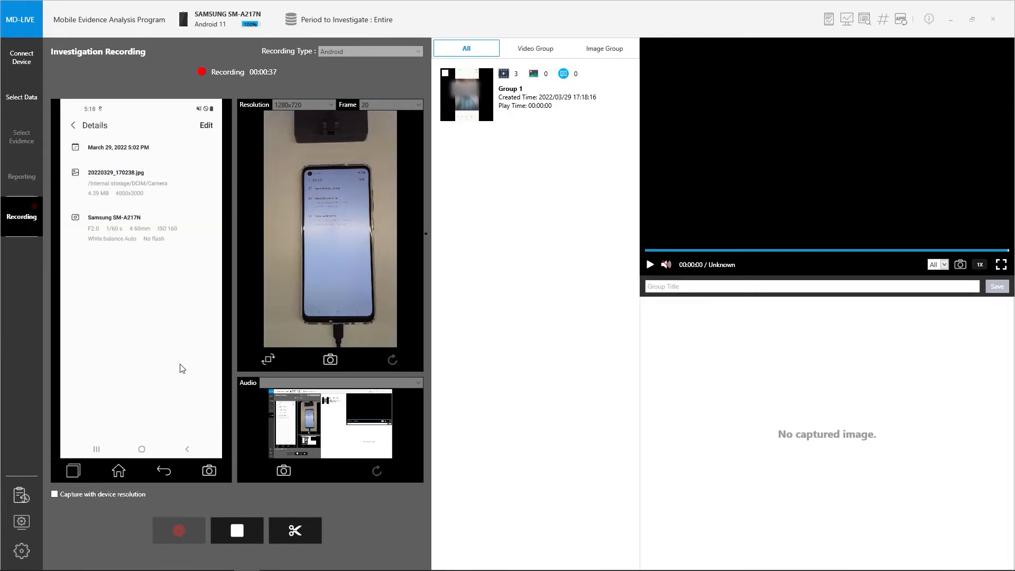
left_click(236, 531)
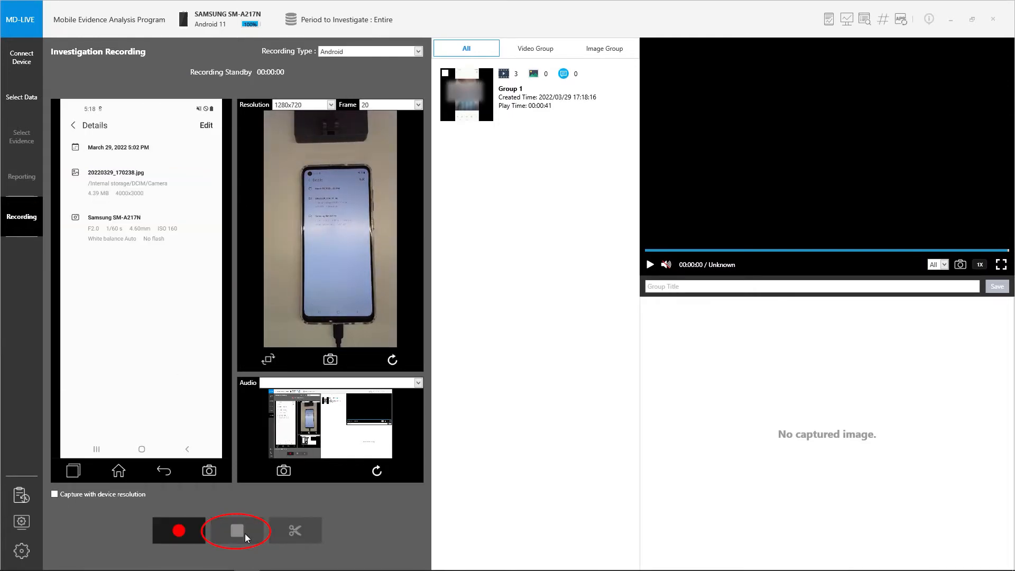
Load the 41-second Group 1 recording into the player, play it, then stop
left_click(236, 531)
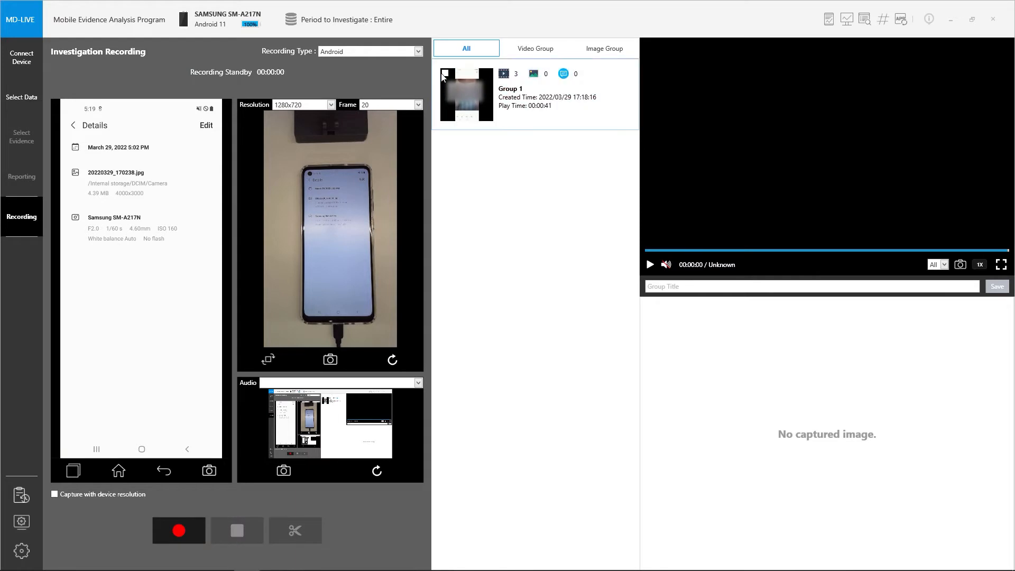
left_click(445, 72)
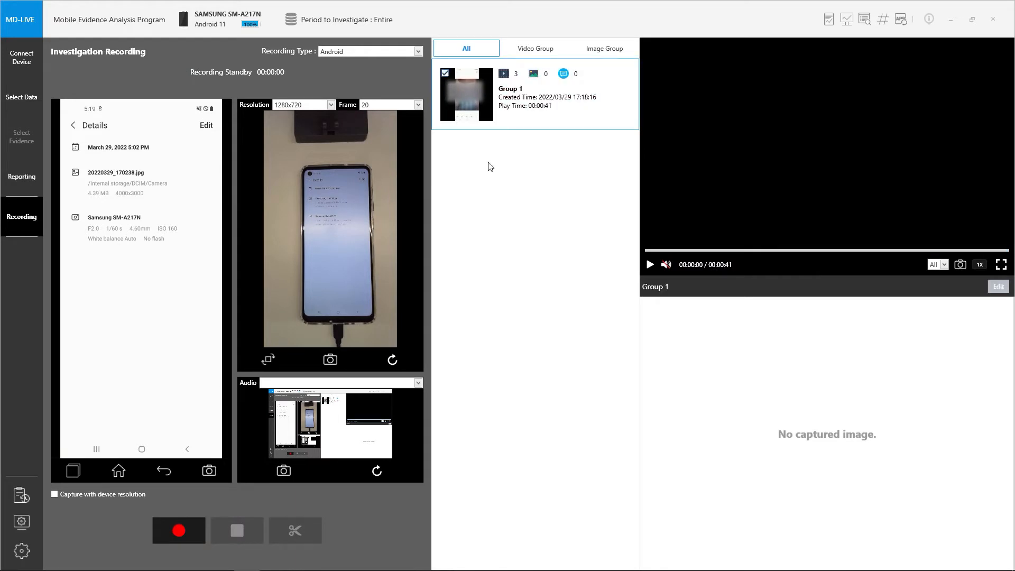
mouse_move(649, 265)
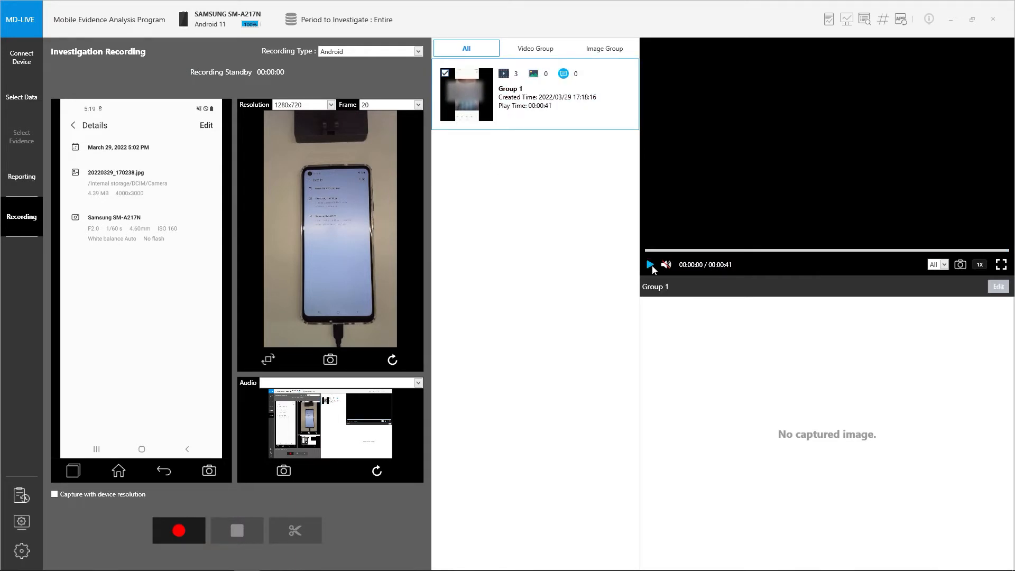
left_click(650, 265)
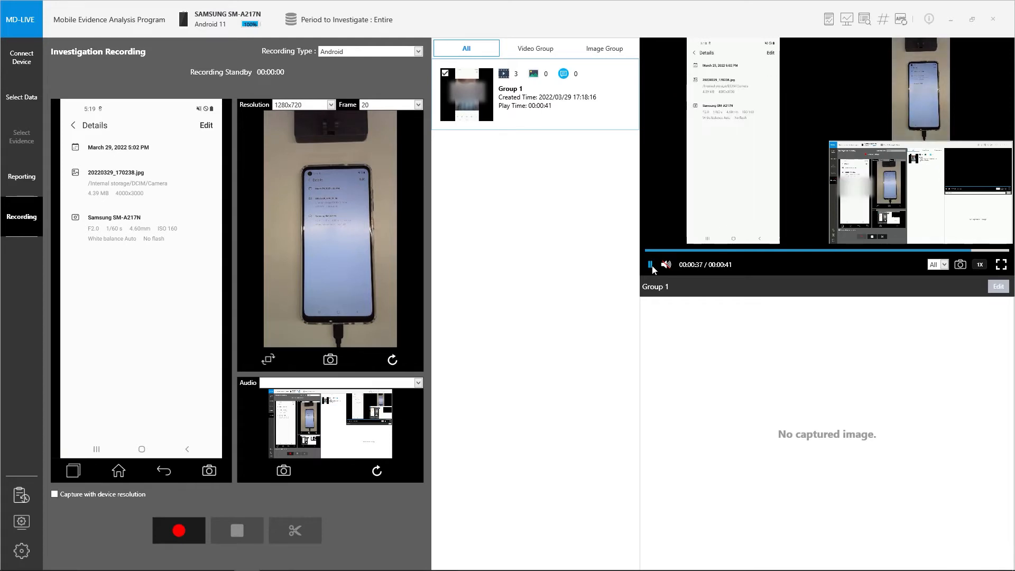
left_click(649, 265)
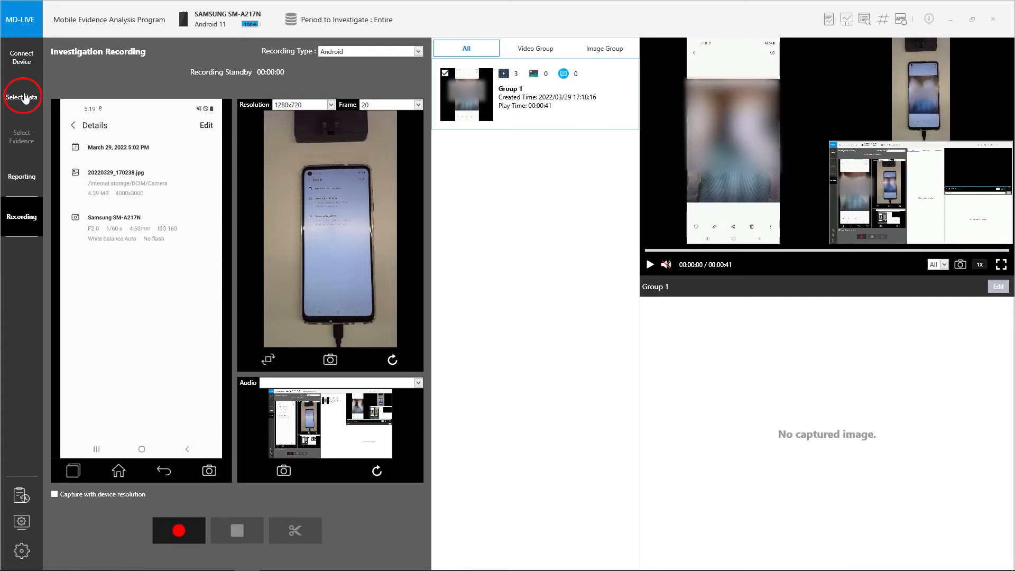
Select the DCIM > Camera photos, disable App Downgrade Extraction, and start the analysis
left_click(21, 97)
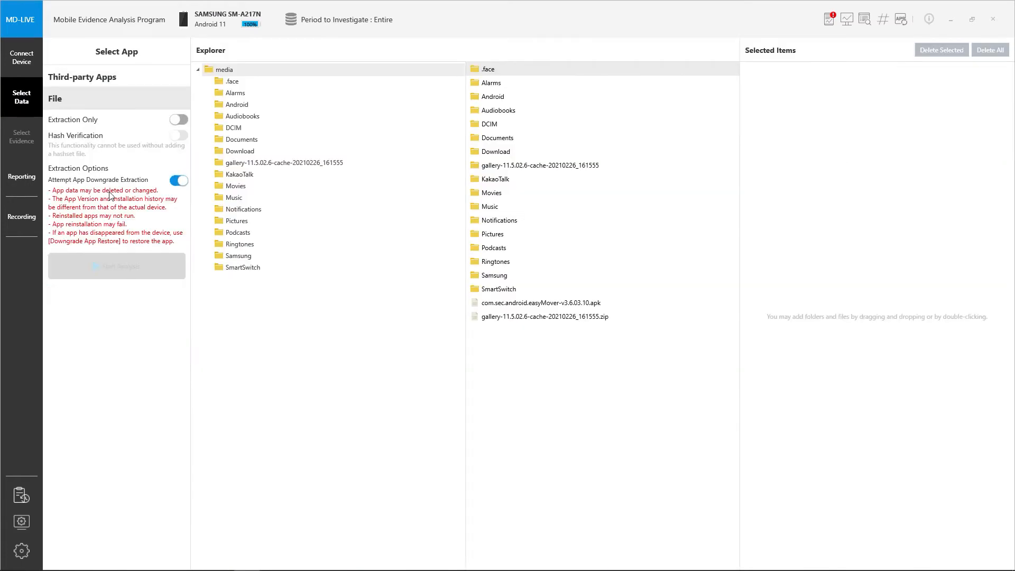
left_click(234, 128)
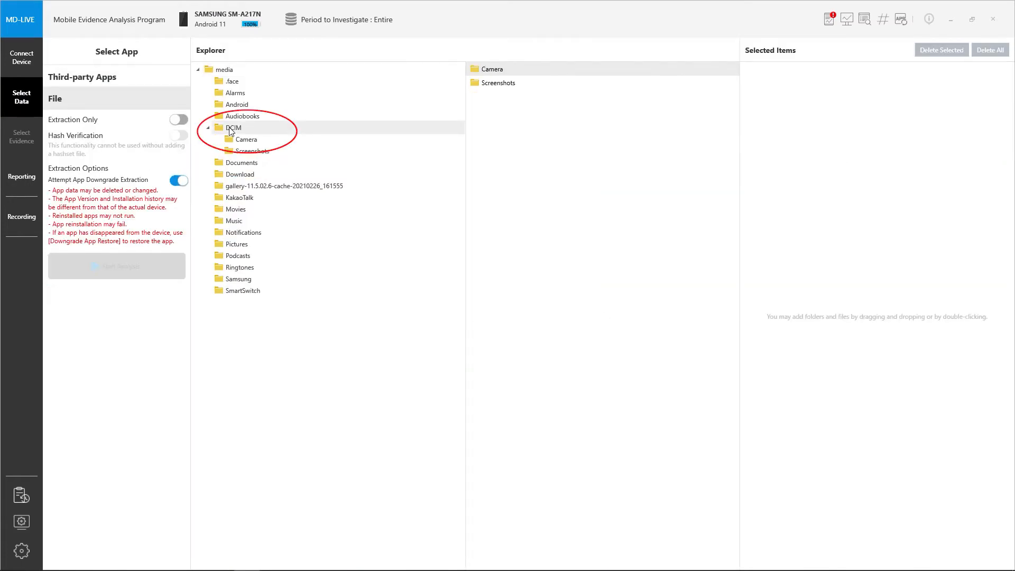
left_click(247, 139)
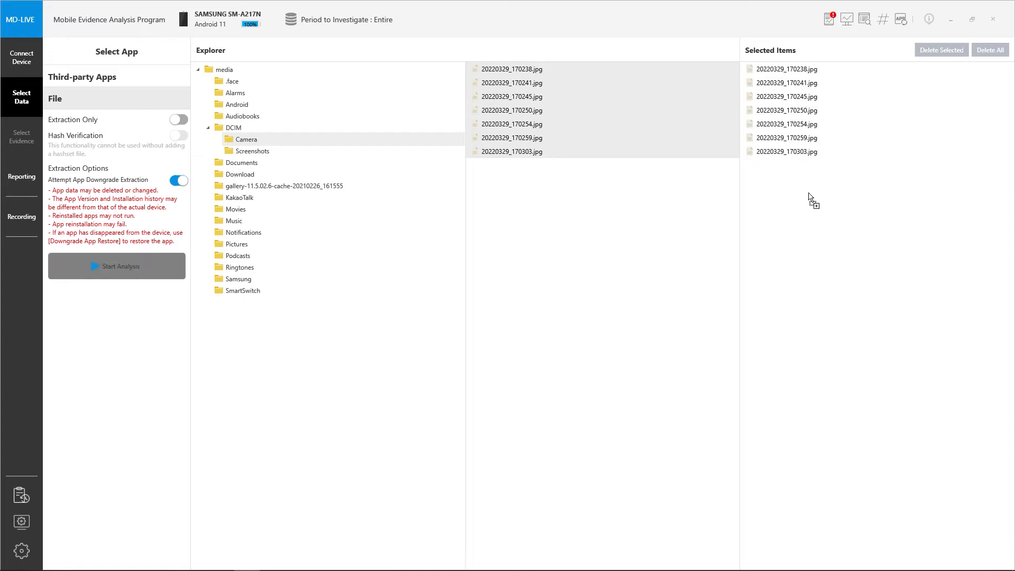
mouse_move(617, 292)
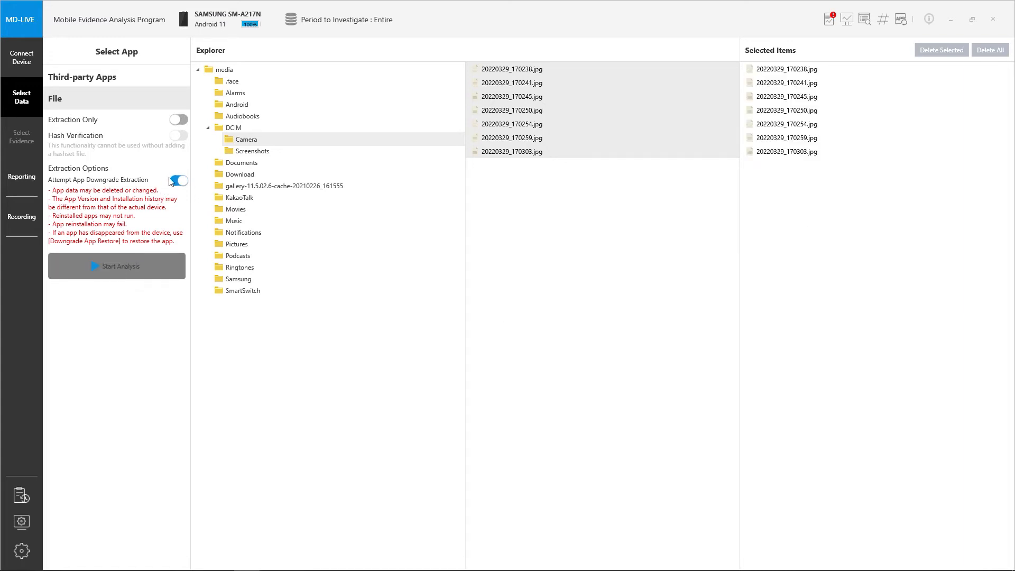
left_click(179, 180)
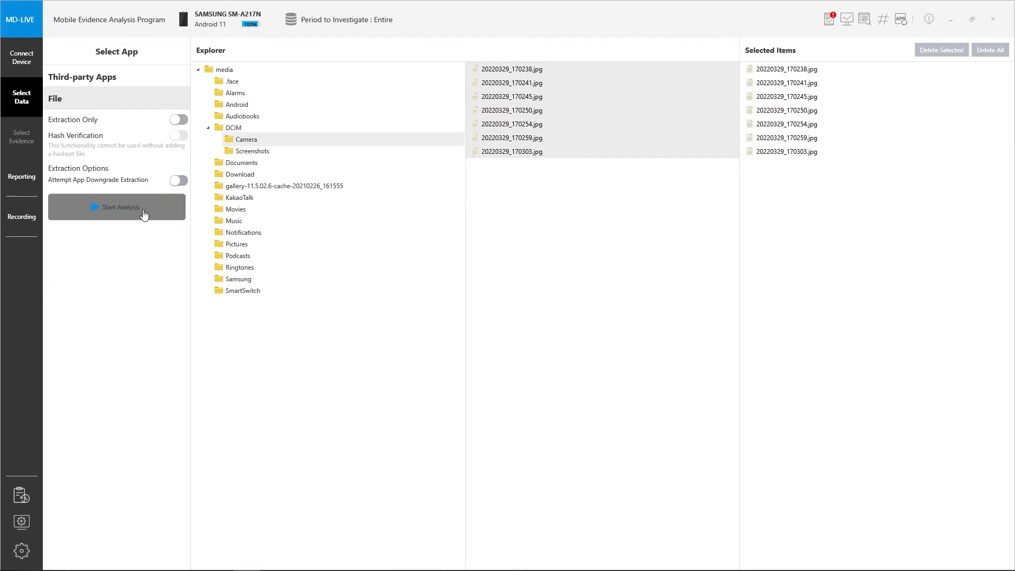
left_click(116, 207)
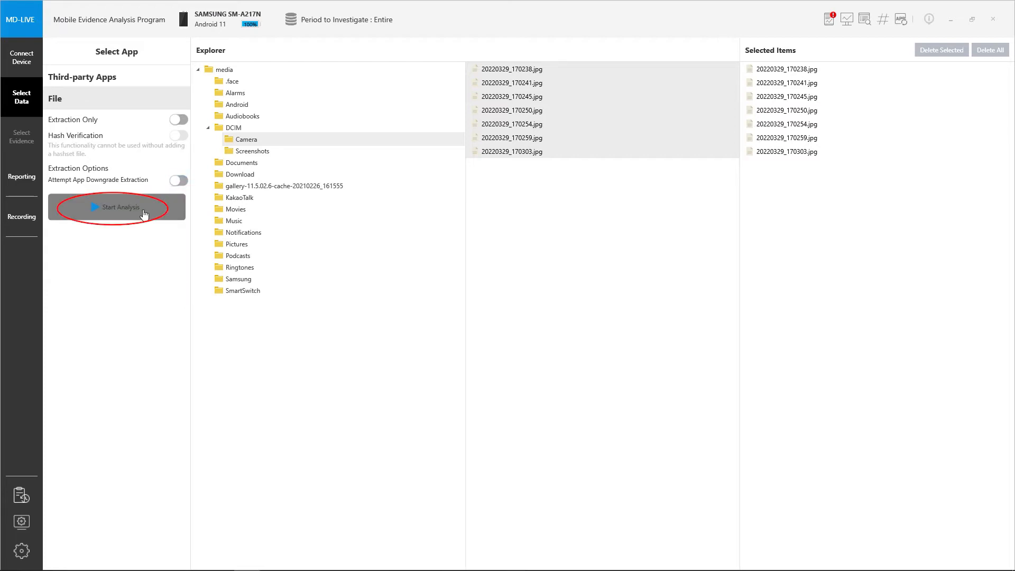
left_click(117, 207)
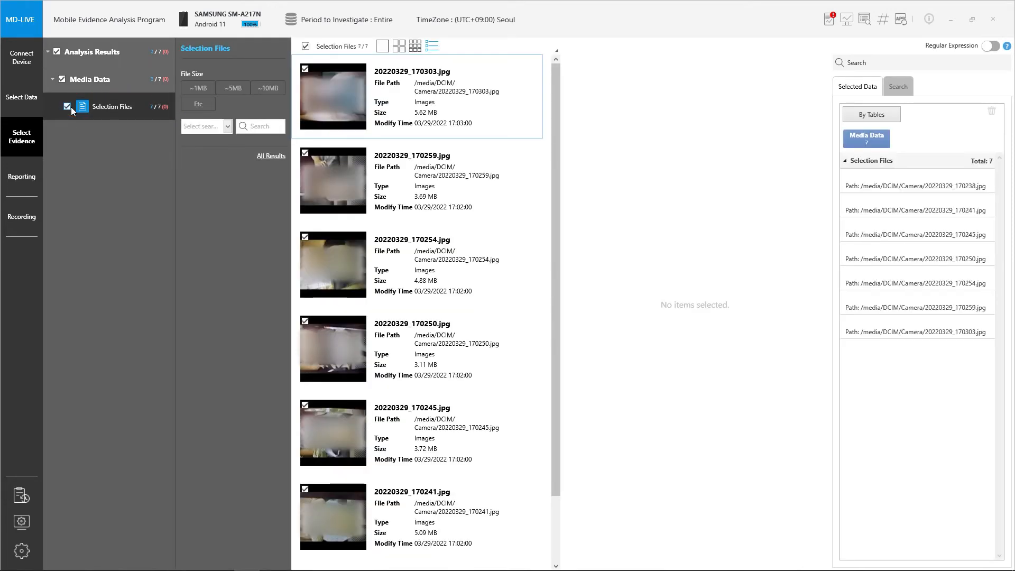
Scroll the sidebar down and switch to the Reporting workspace
scroll("down", 3)
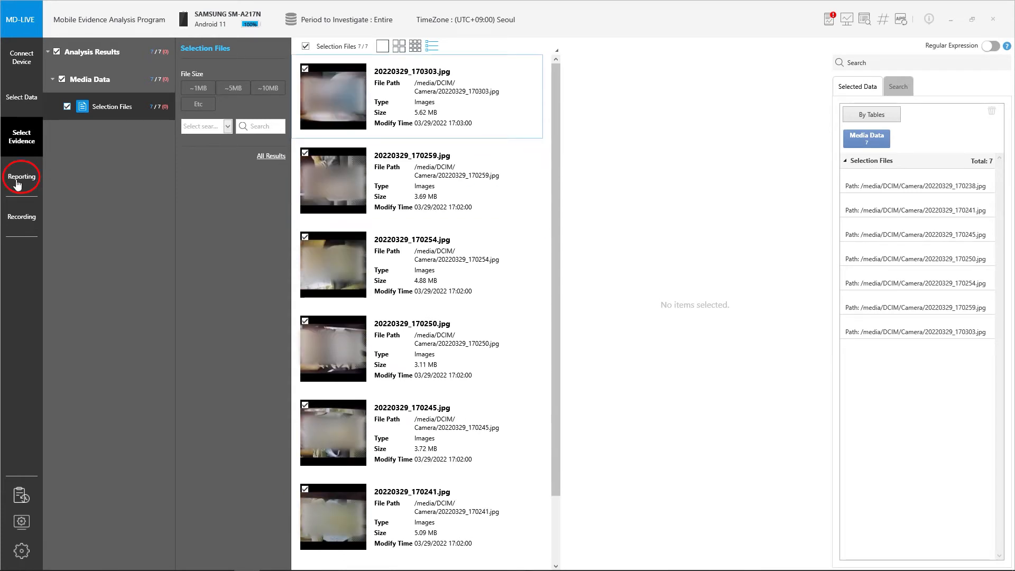
left_click(21, 176)
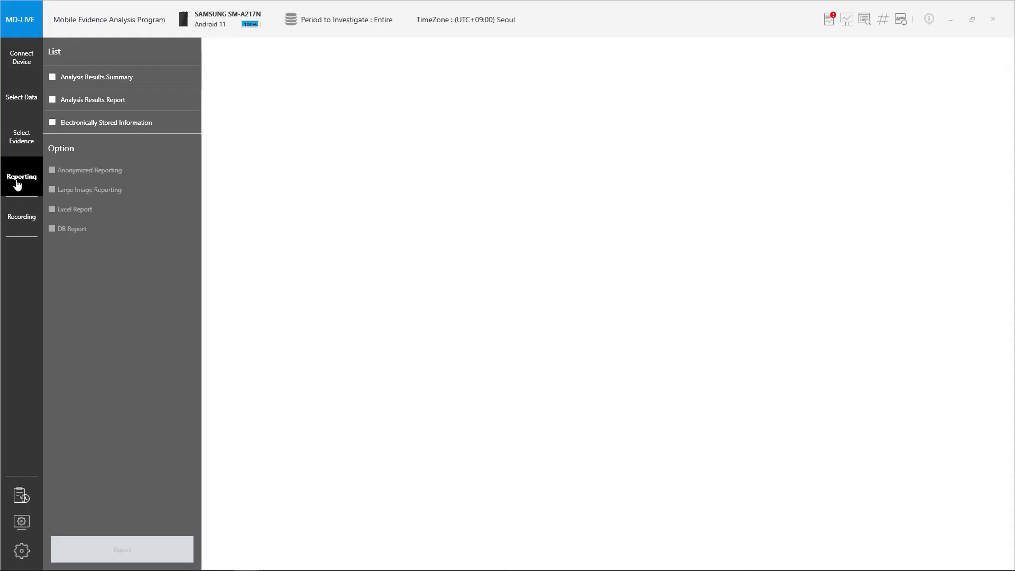
Preview the Analysis Results Report, then export it with the Summary, accepting the save path
left_click(95, 100)
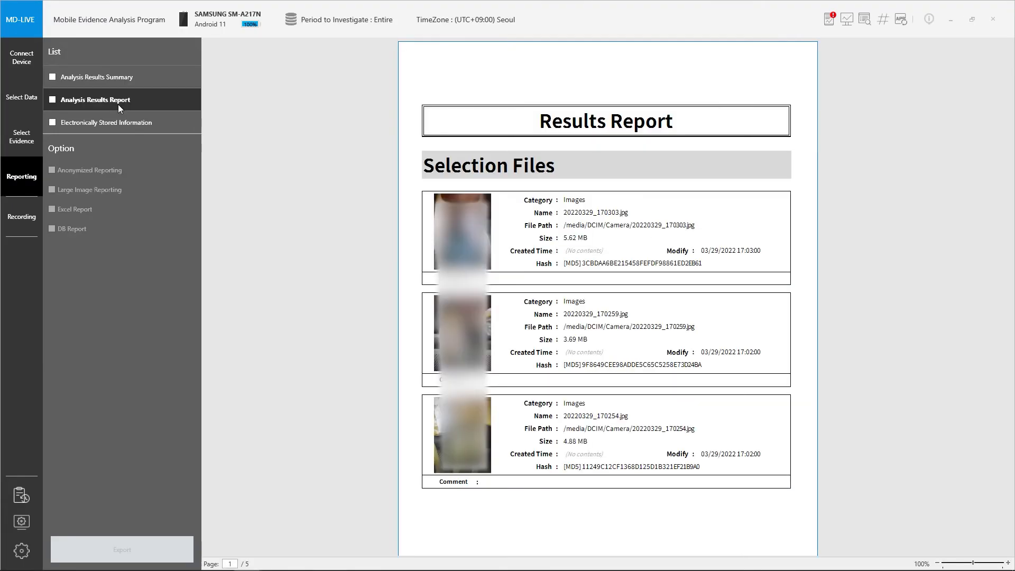
mouse_move(417, 257)
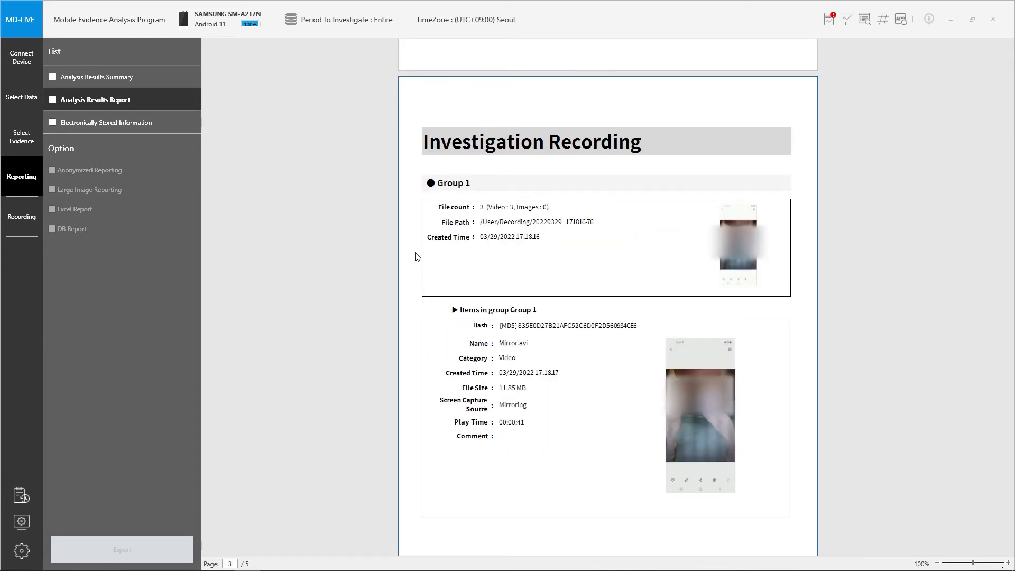
left_click(554, 326)
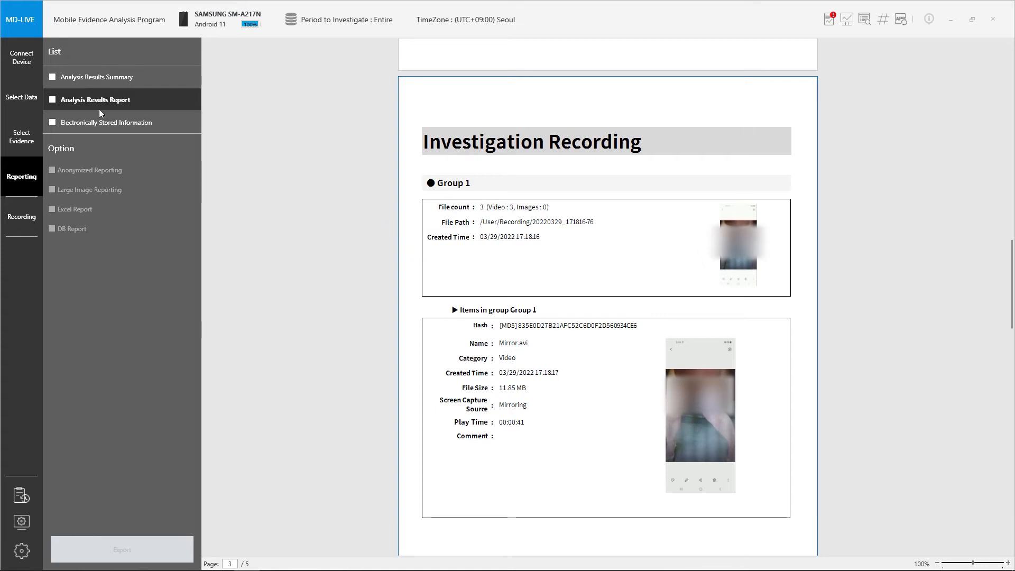
left_click(51, 77)
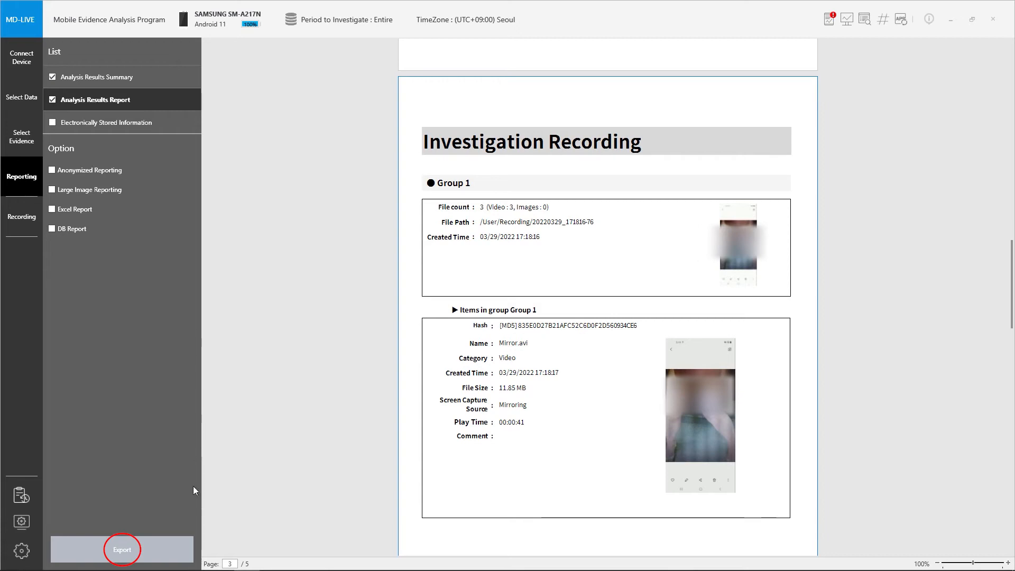
left_click(121, 549)
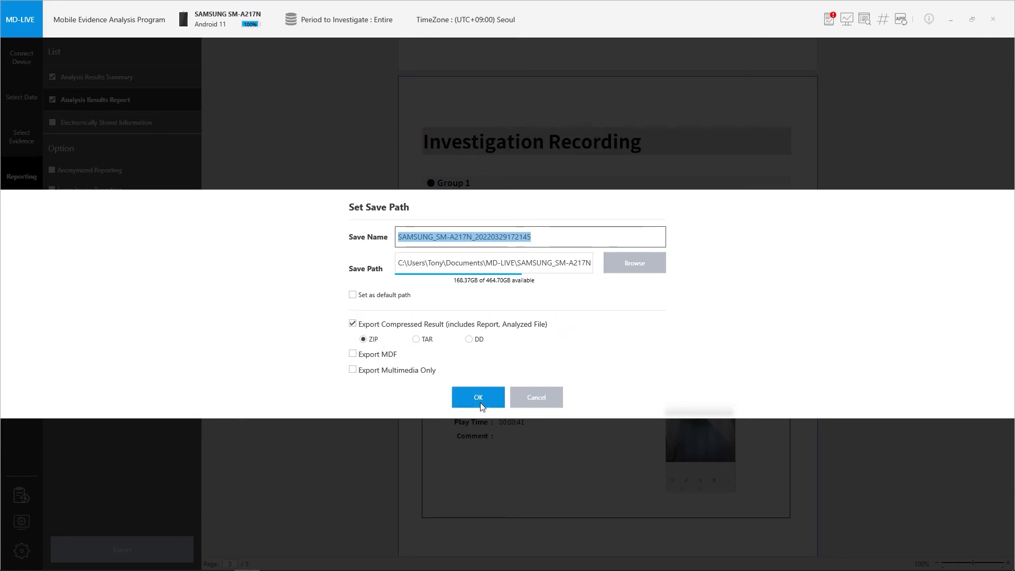
left_click(478, 397)
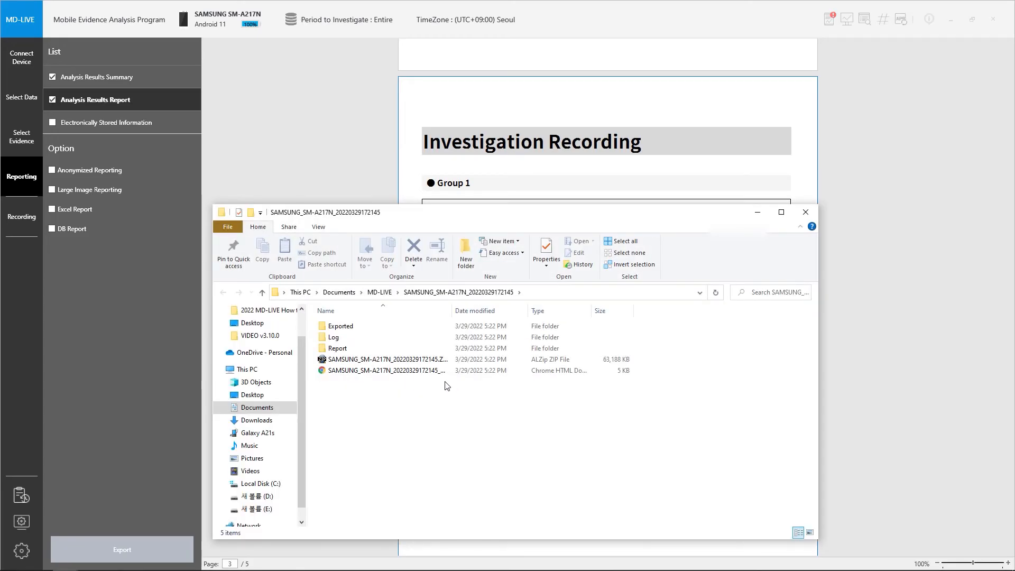
Open the Report subfolder and select the Analysis Results Report PDF
double_click(339, 326)
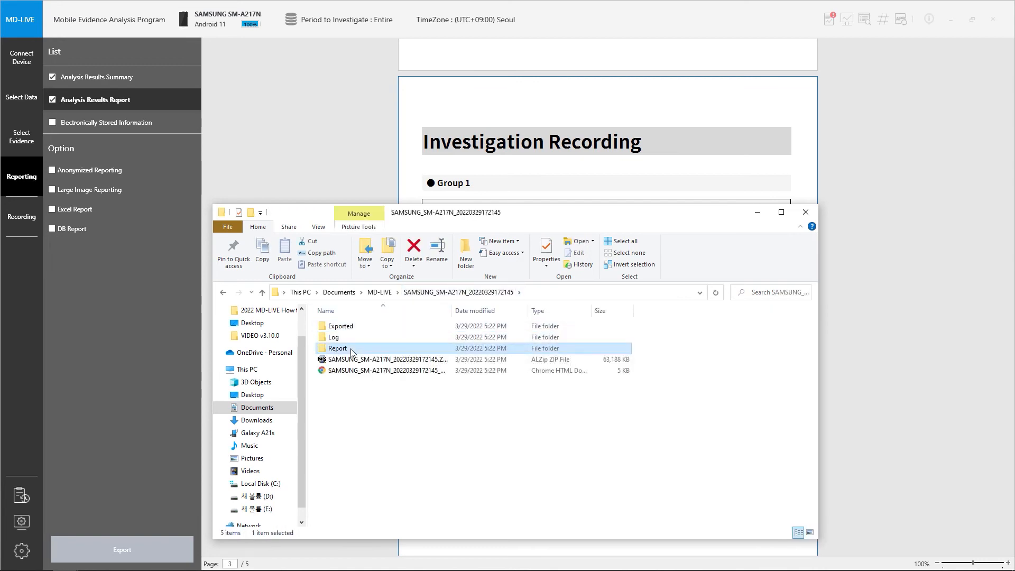
double_click(337, 348)
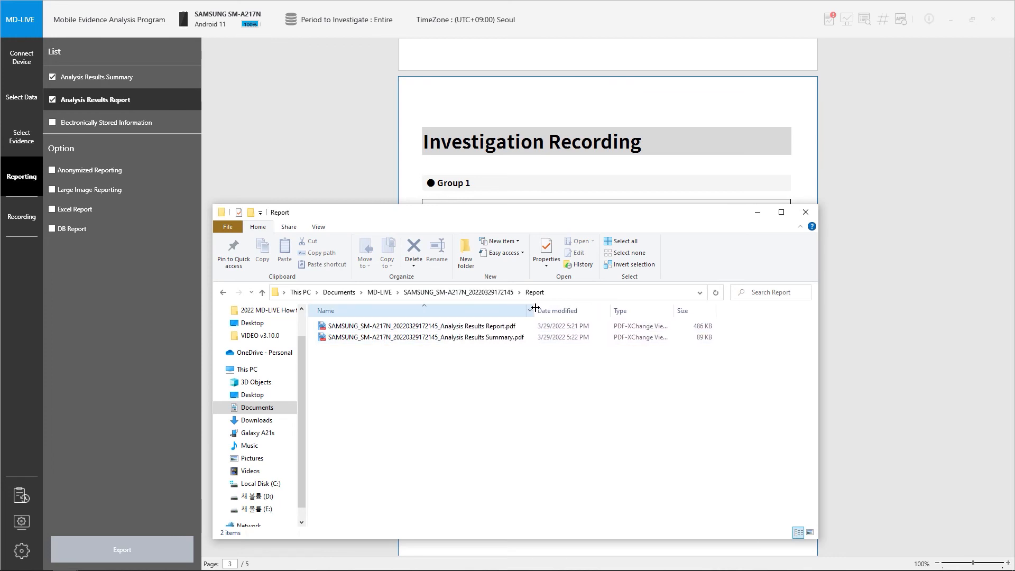
left_click(421, 326)
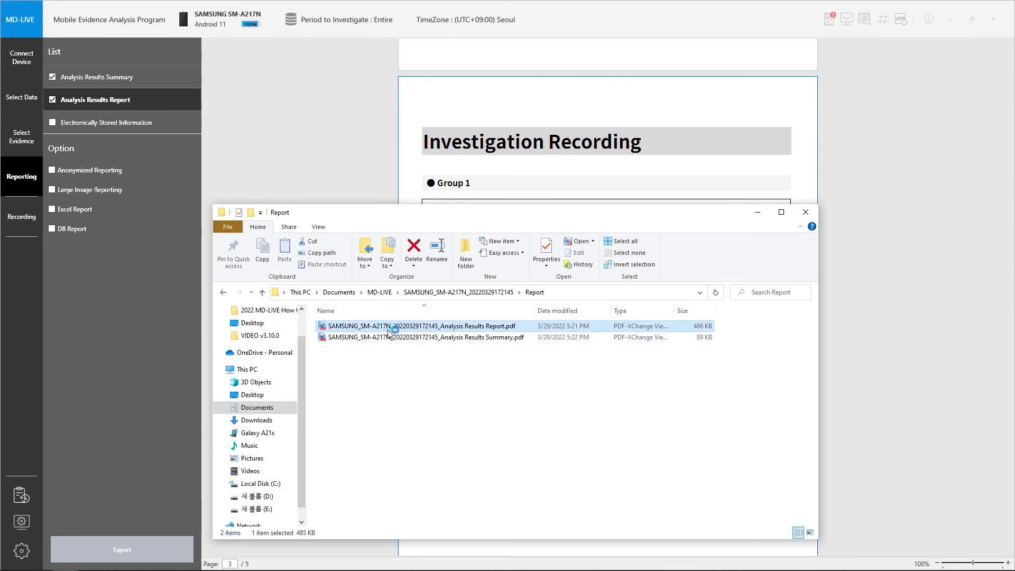